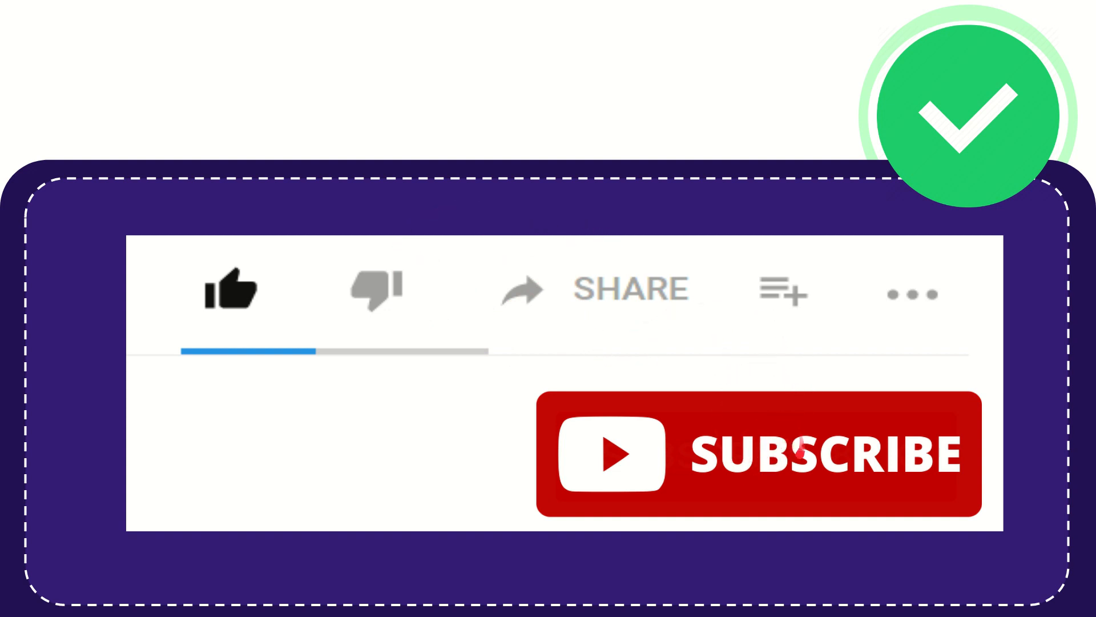
left_click(797, 454)
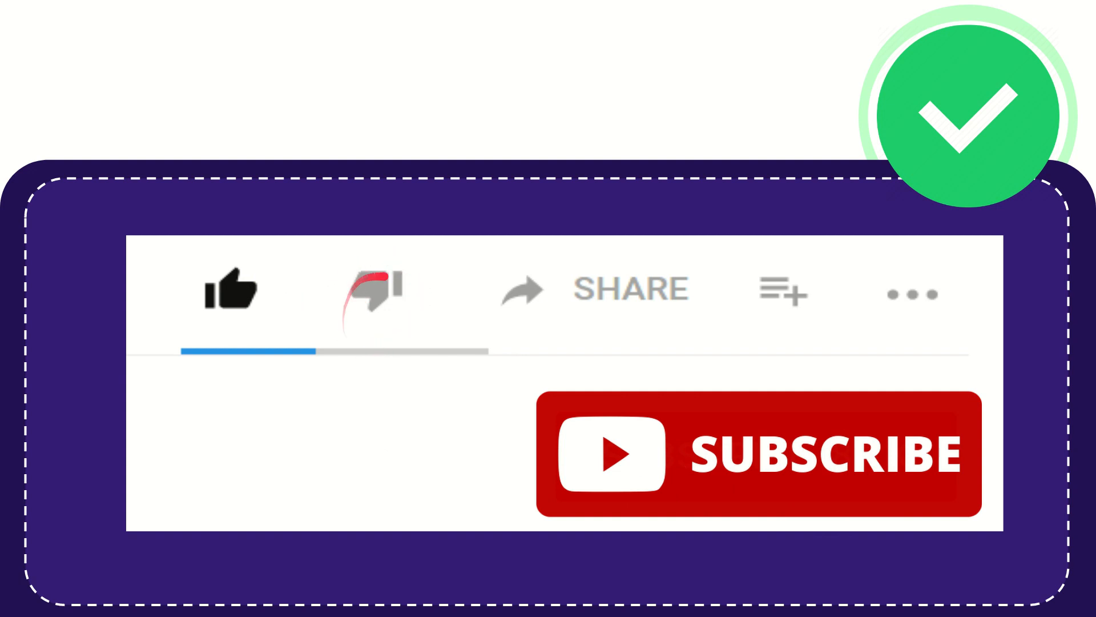
left_click(373, 289)
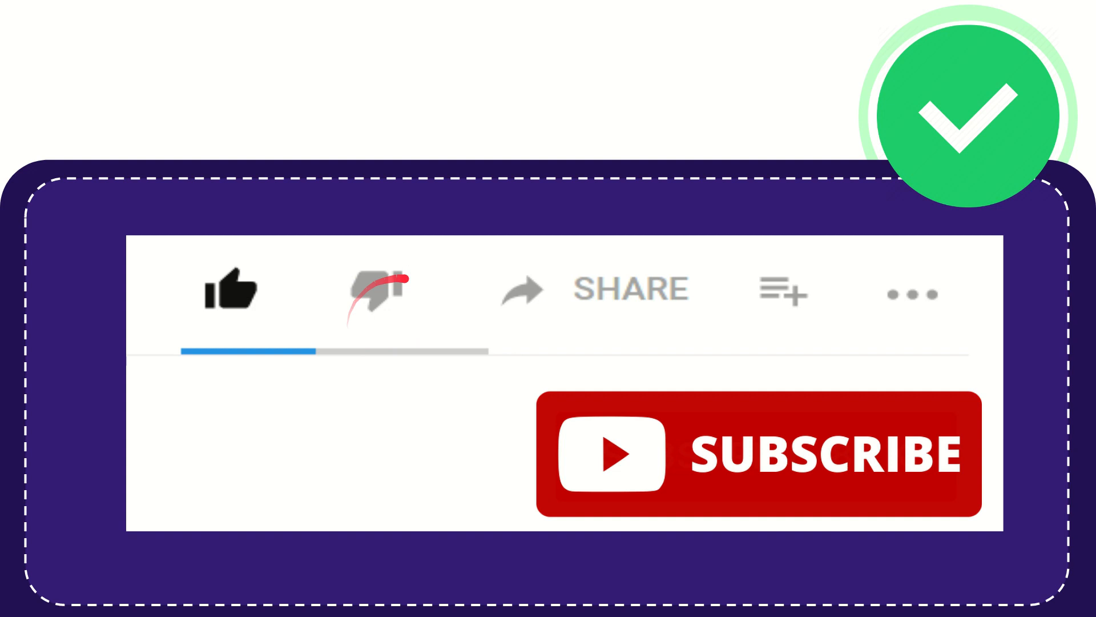
left_click(374, 290)
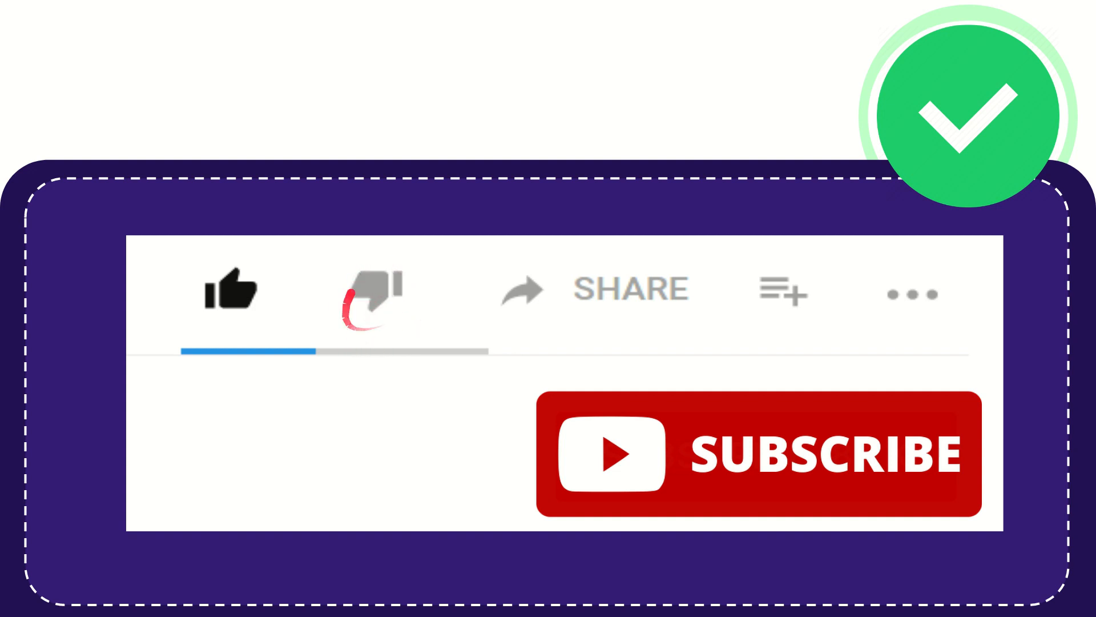
left_click(368, 289)
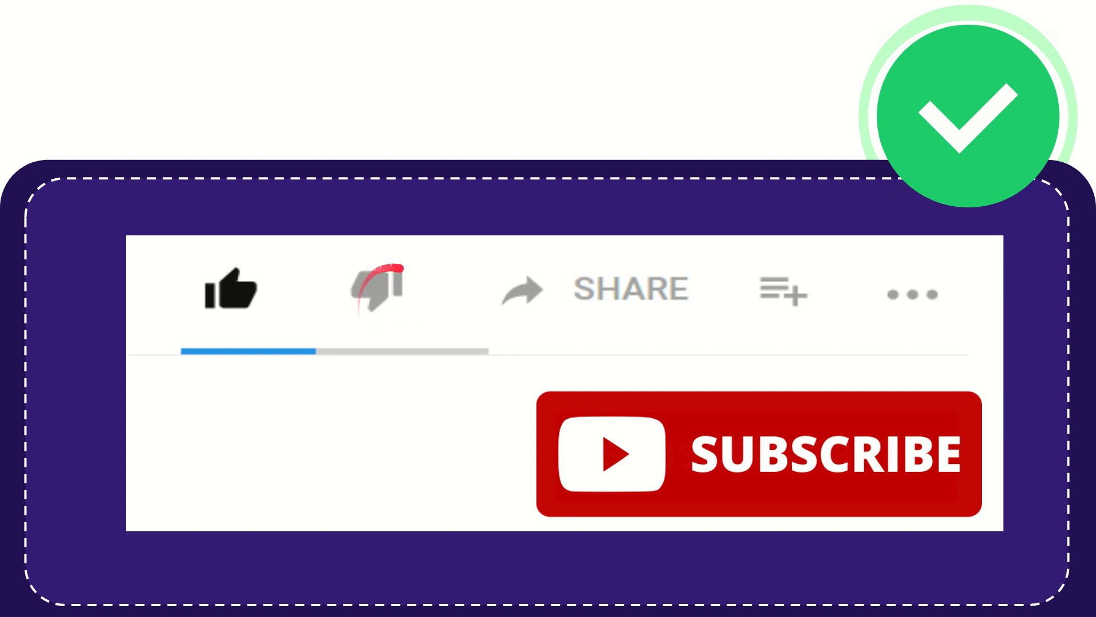